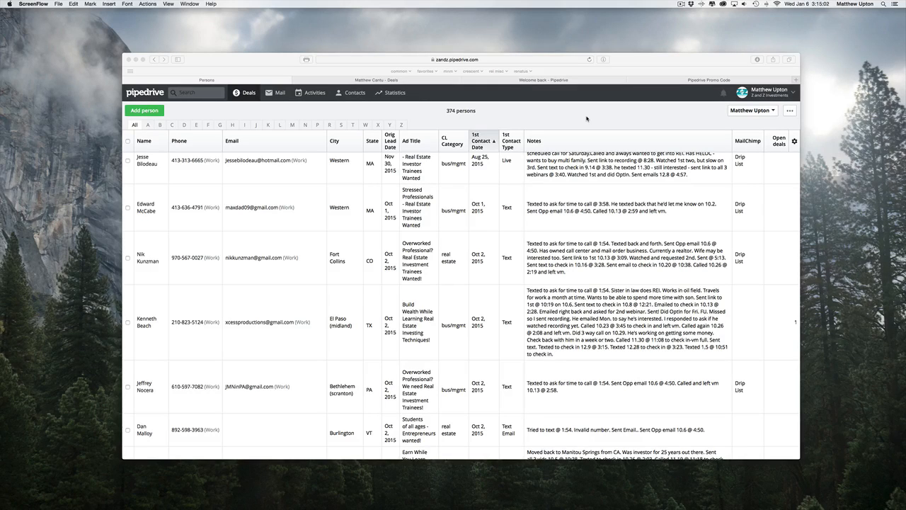
pyautogui.moveTo(228, 173)
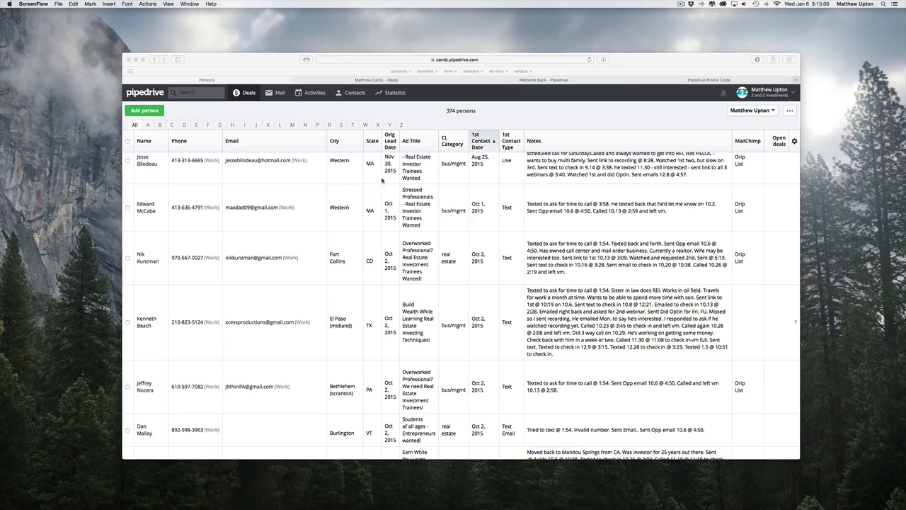
pyautogui.moveTo(487, 185)
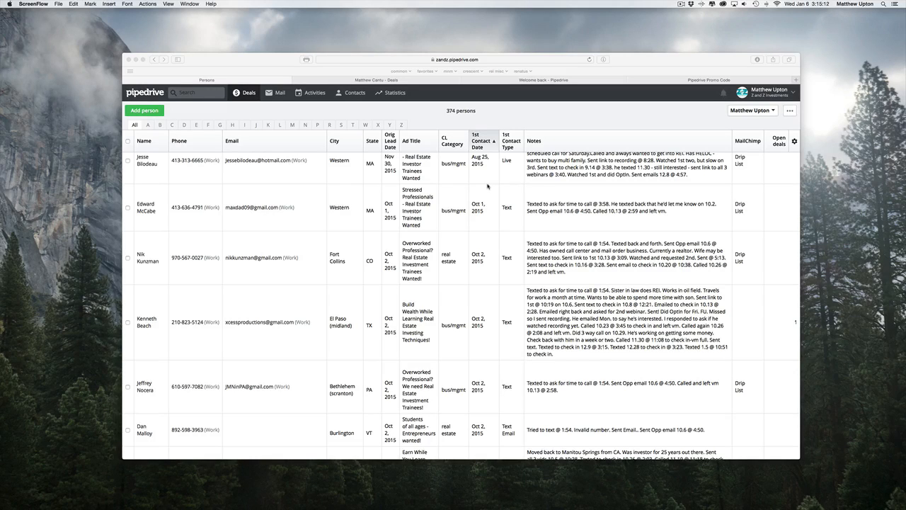
pyautogui.moveTo(484, 176)
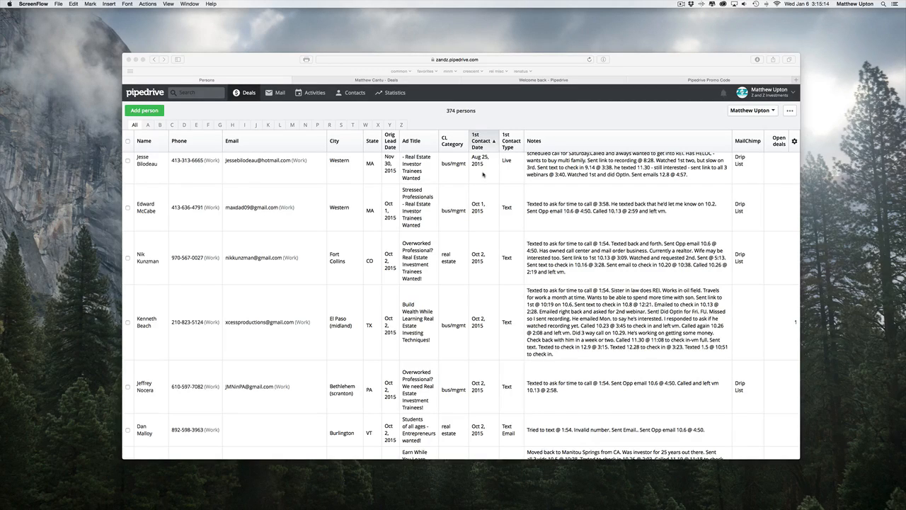
pyautogui.moveTo(302, 102)
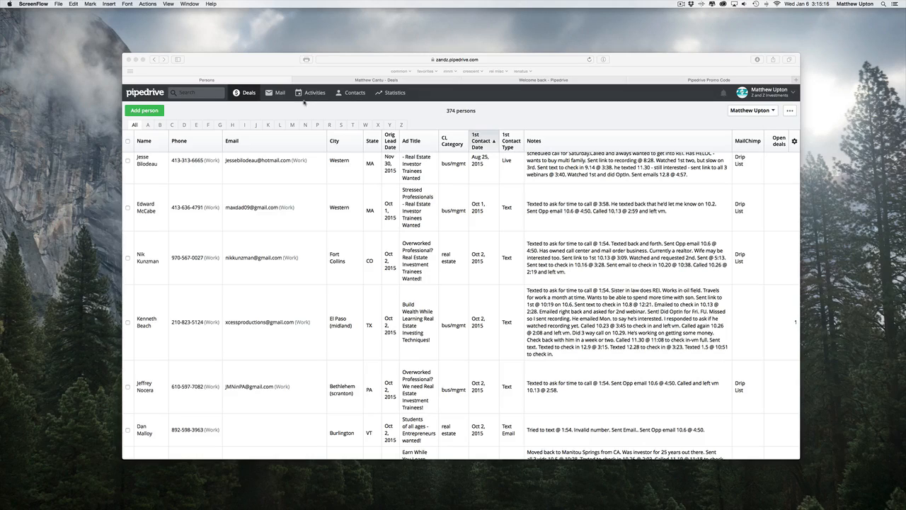
pyautogui.moveTo(266, 93)
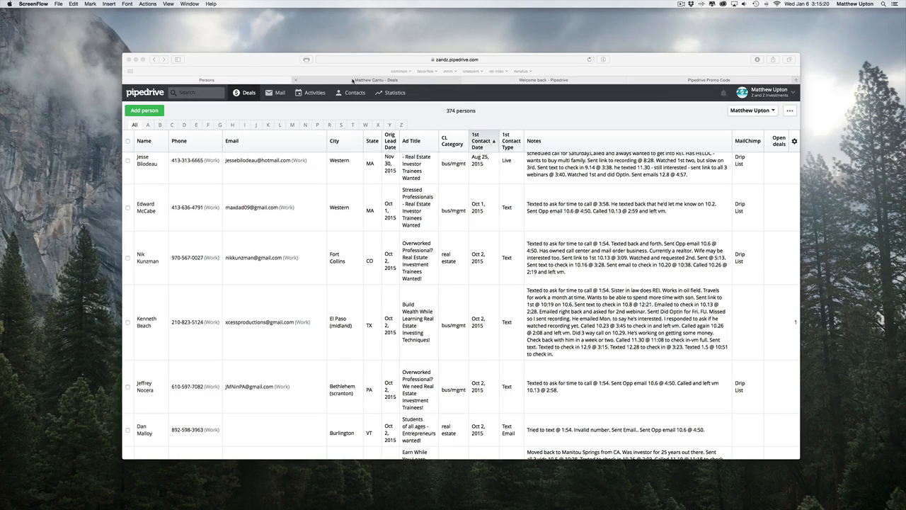
pyautogui.click(249, 93)
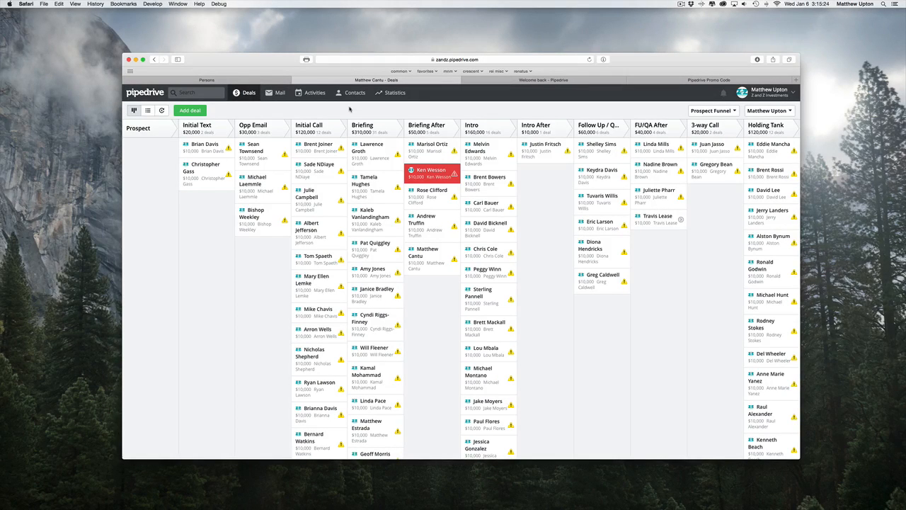
pyautogui.moveTo(382, 153)
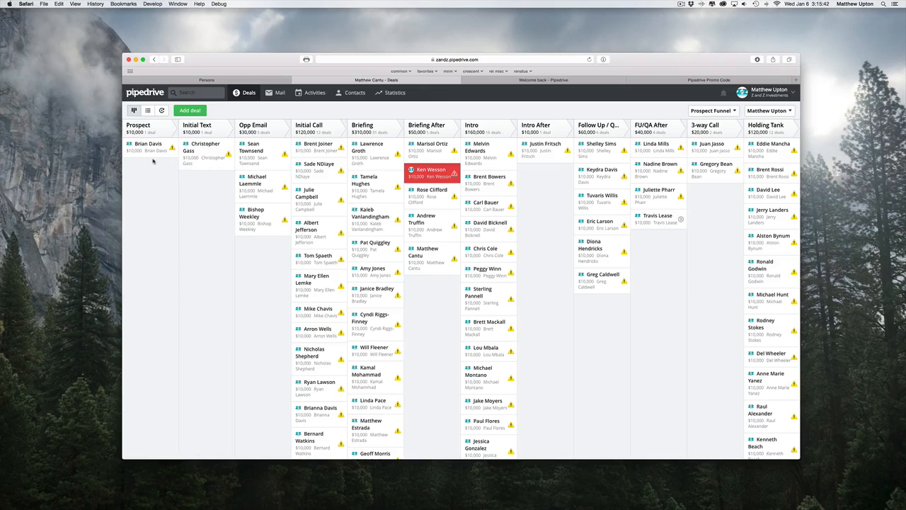
pyautogui.moveTo(148, 146); pyautogui.dragTo(178, 181)
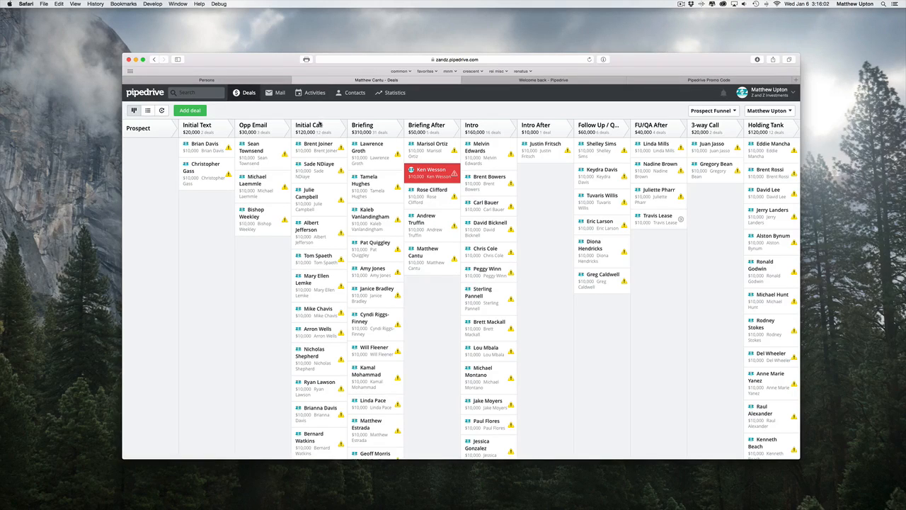
pyautogui.click(206, 79)
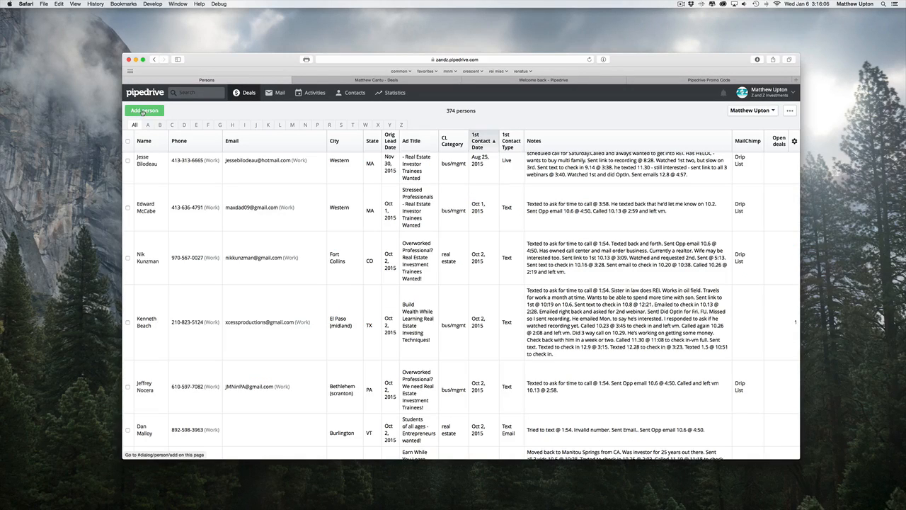
# Copy the applicant's name from the résumé and start a new Pipedrive person with it
pyautogui.click(145, 110)
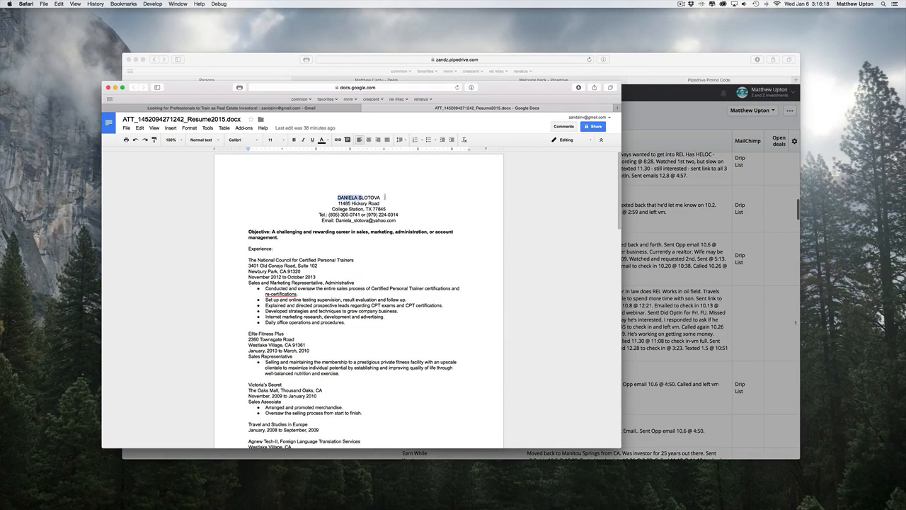
pyautogui.doubleClick(371, 199)
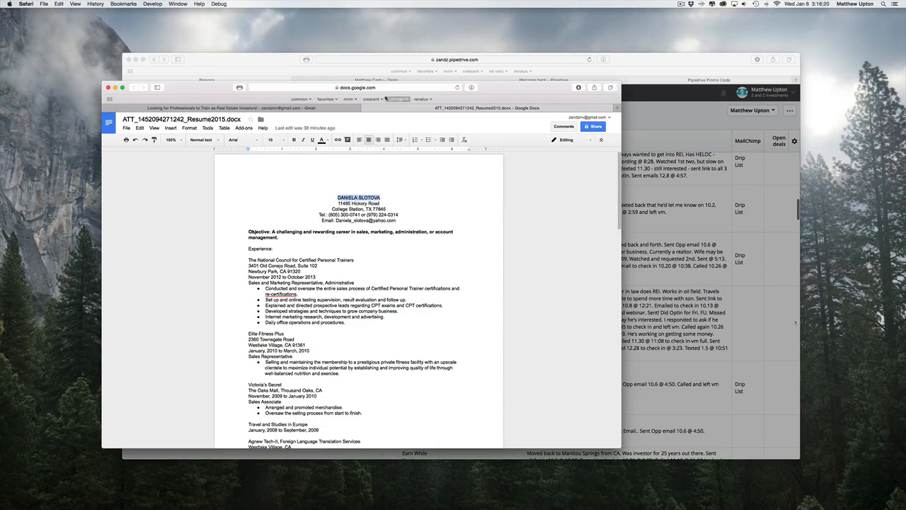
pyautogui.click(144, 110)
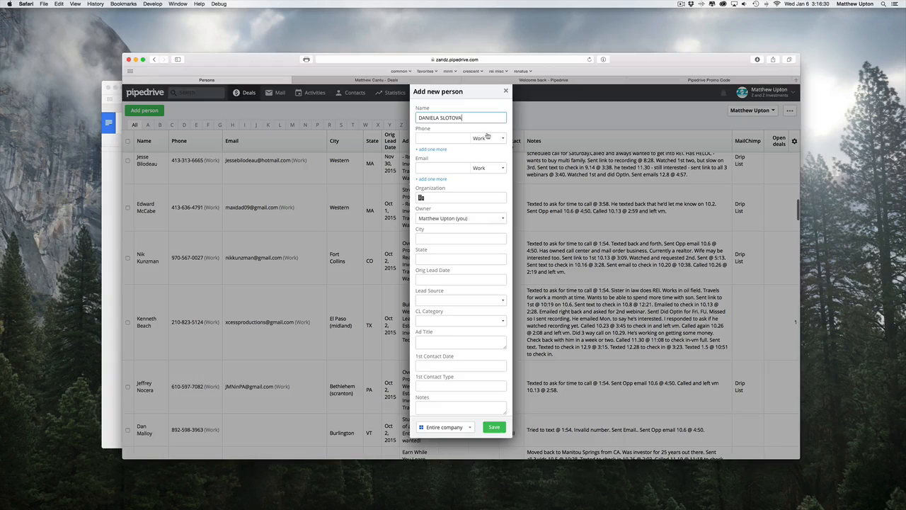
pyautogui.click(442, 167)
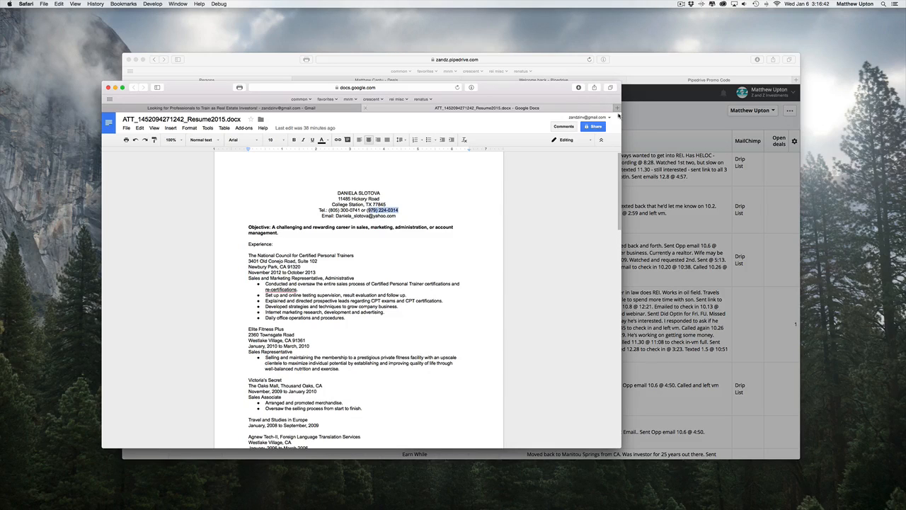
pyautogui.click(144, 110)
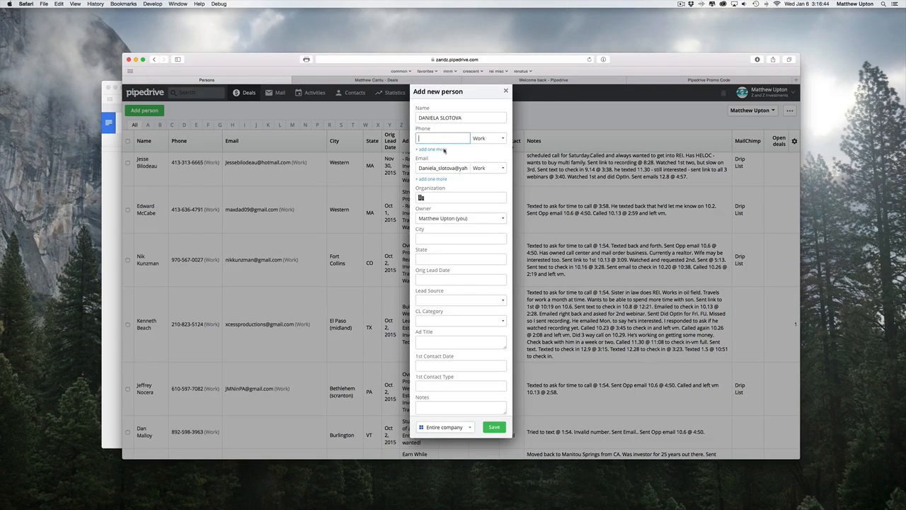
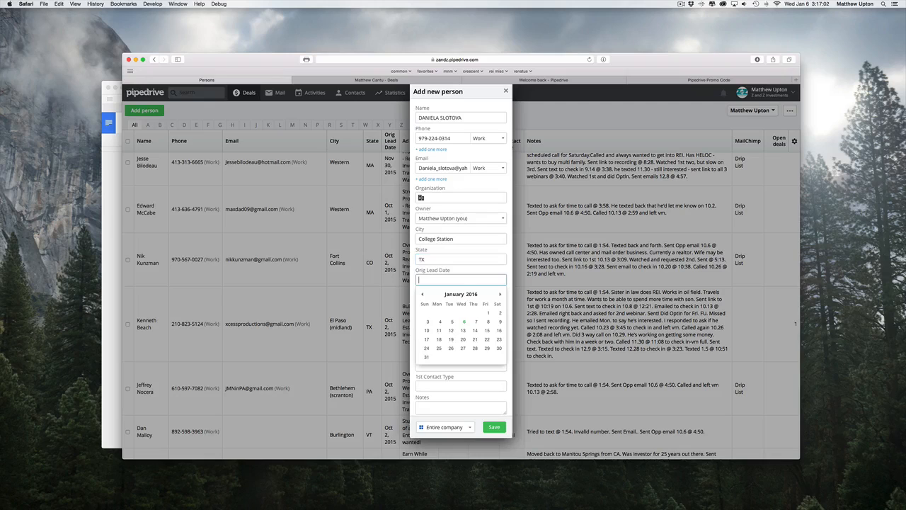
# Set the Orig Lead Date to January 6, 2016 and check her original Gmail inquiry
pyautogui.click(463, 321)
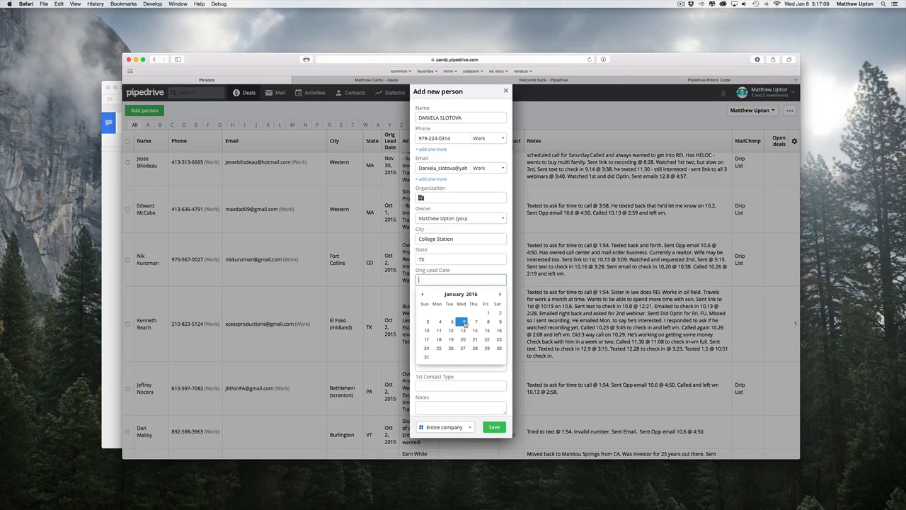
pyautogui.click(465, 322)
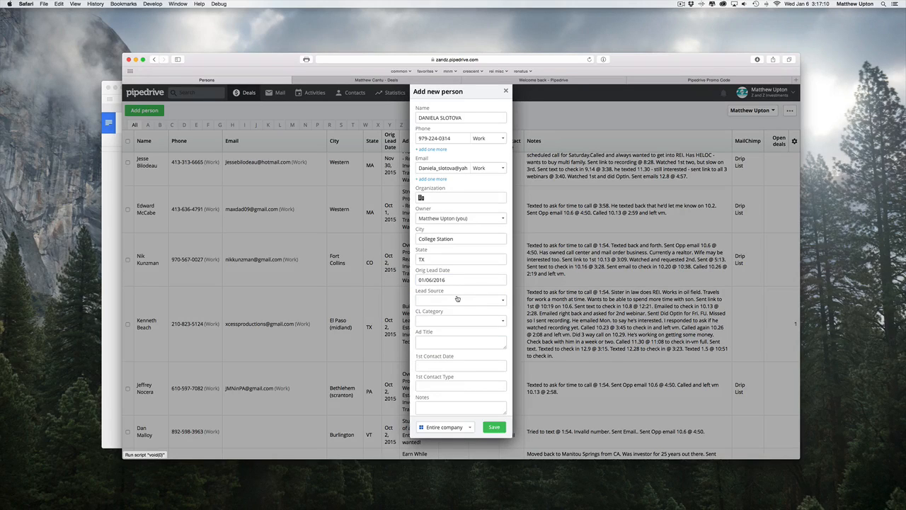
pyautogui.click(461, 300)
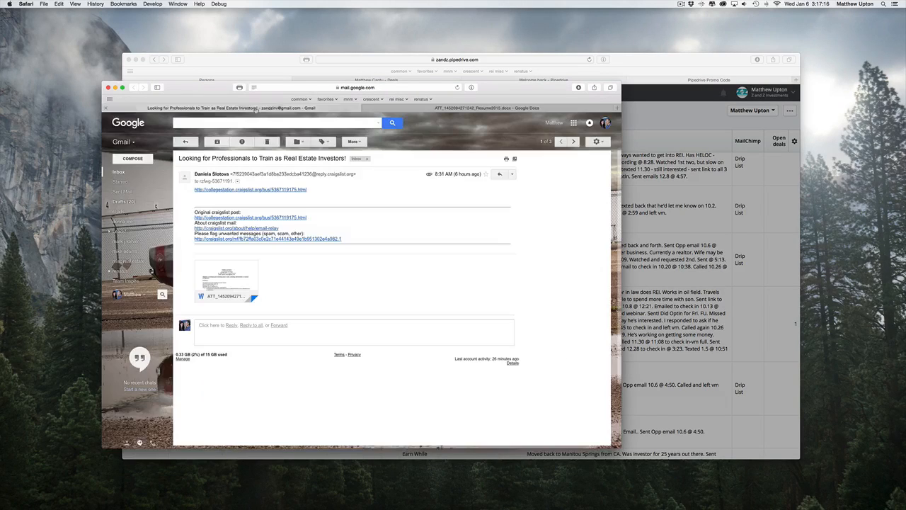
pyautogui.moveTo(246, 230)
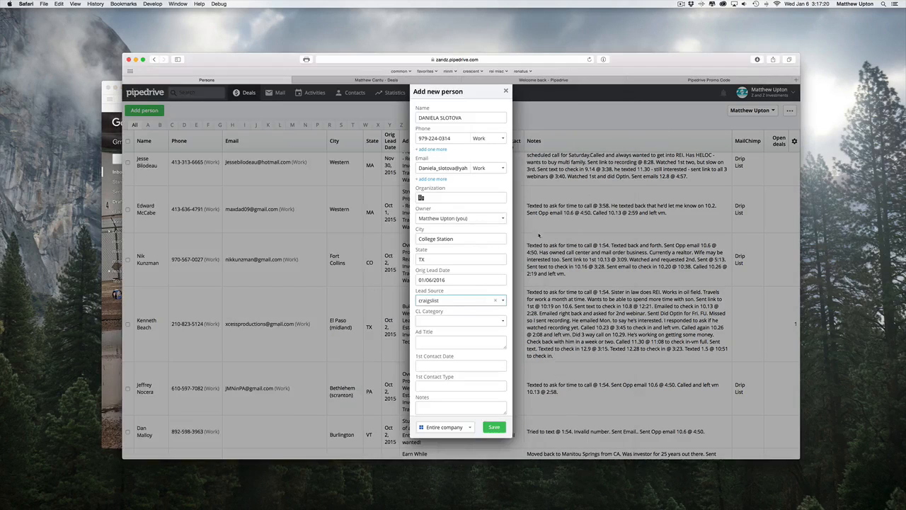
# Set the CL category and ad title 'Looking for Professionals to Train as Real Estate Investors'
pyautogui.click(460, 320)
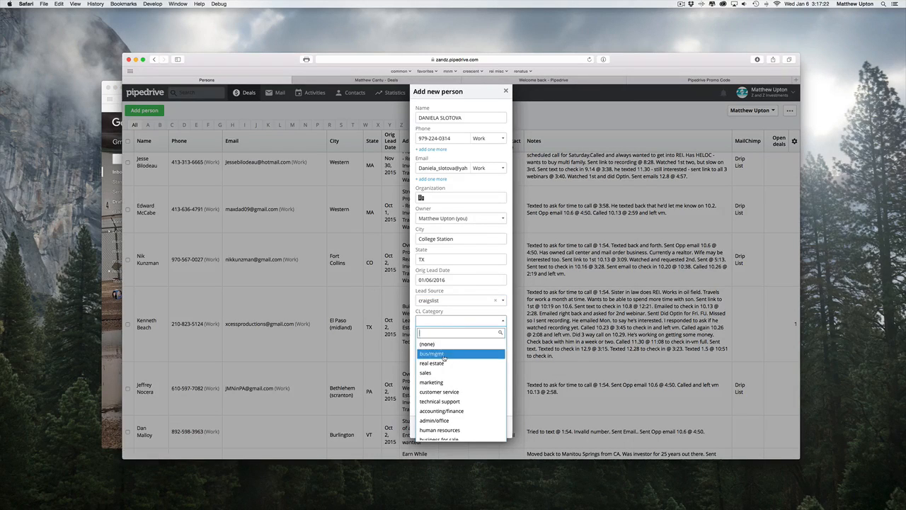
pyautogui.click(432, 354)
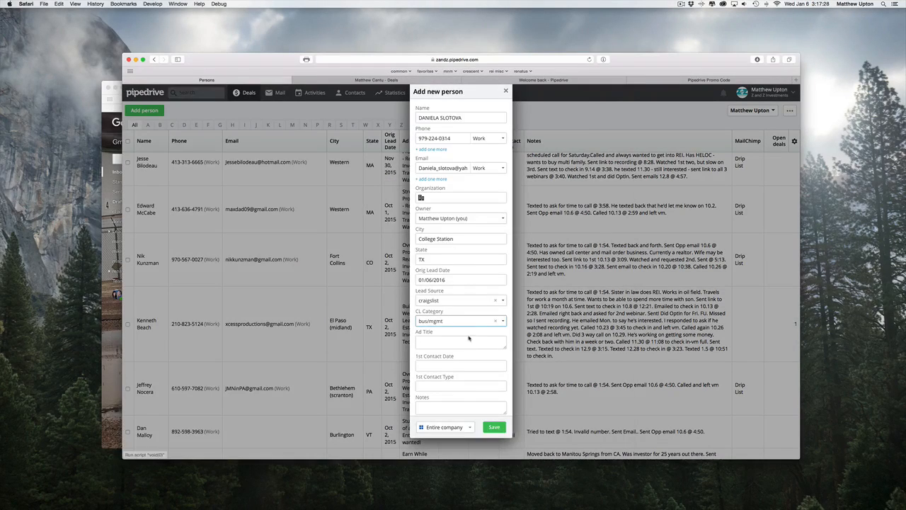
pyautogui.write('Looking for Professionals to Train as Real Estate Investors!')
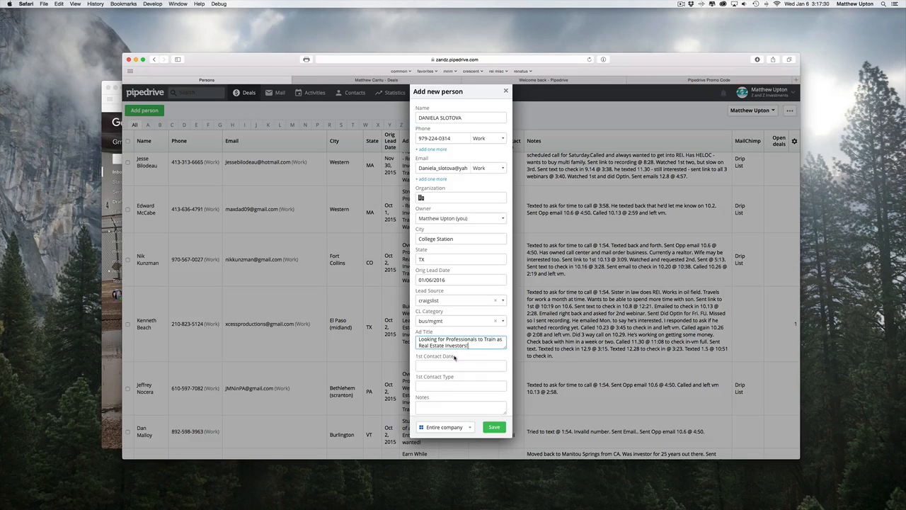
pyautogui.scroll(-3)
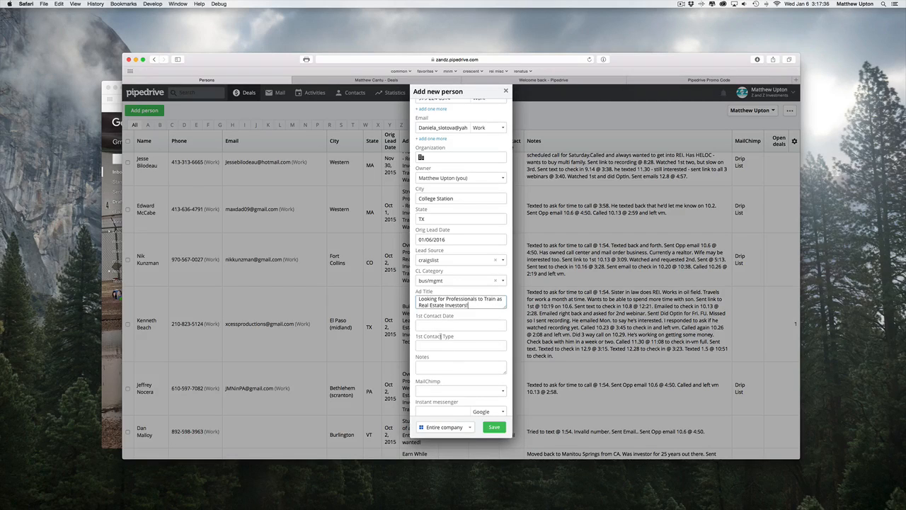
# Set first contact to January 6 by Text and save the new person
pyautogui.click(460, 324)
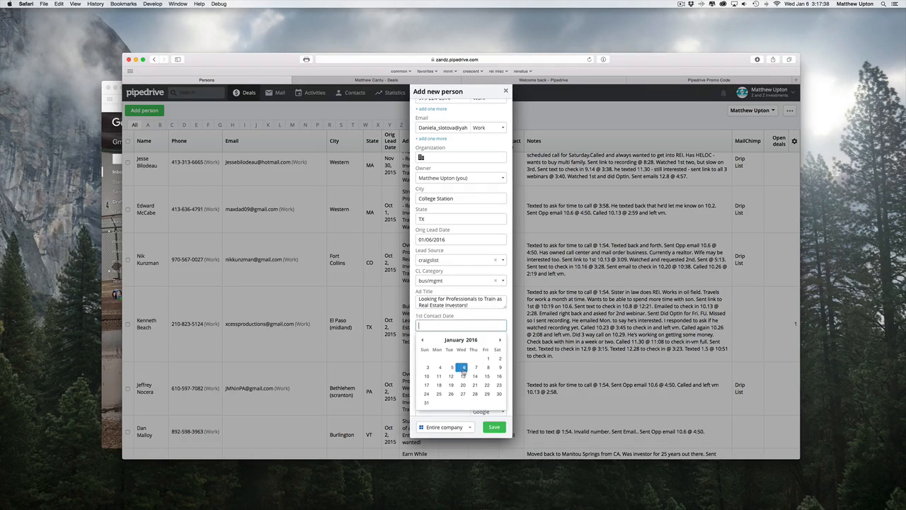
pyautogui.click(463, 367)
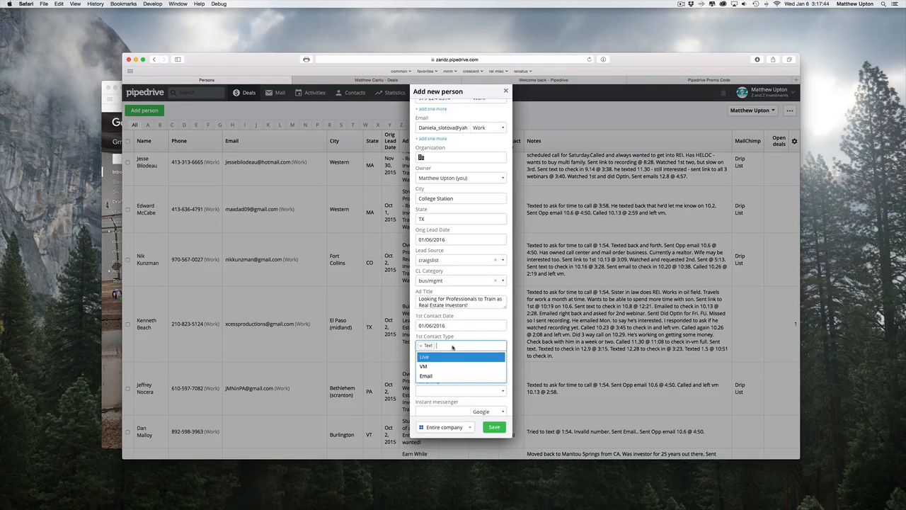
pyautogui.click(460, 365)
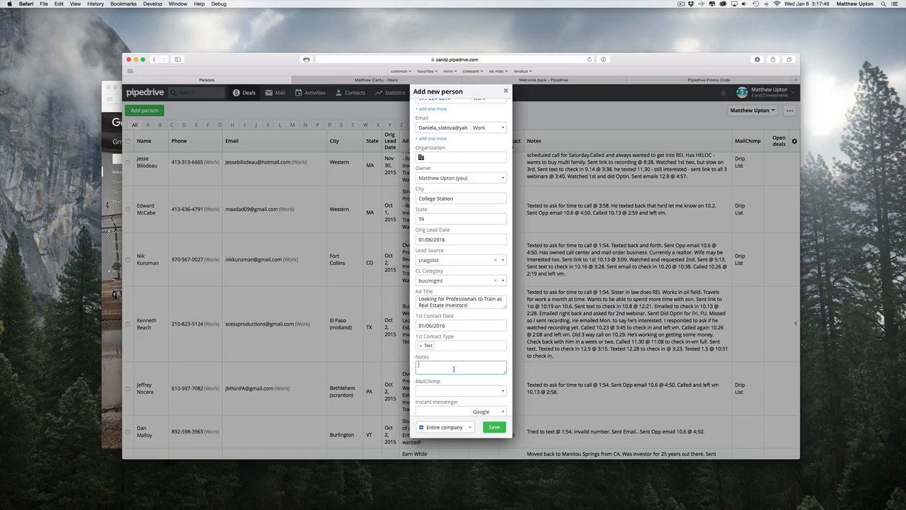
pyautogui.moveTo(456, 388)
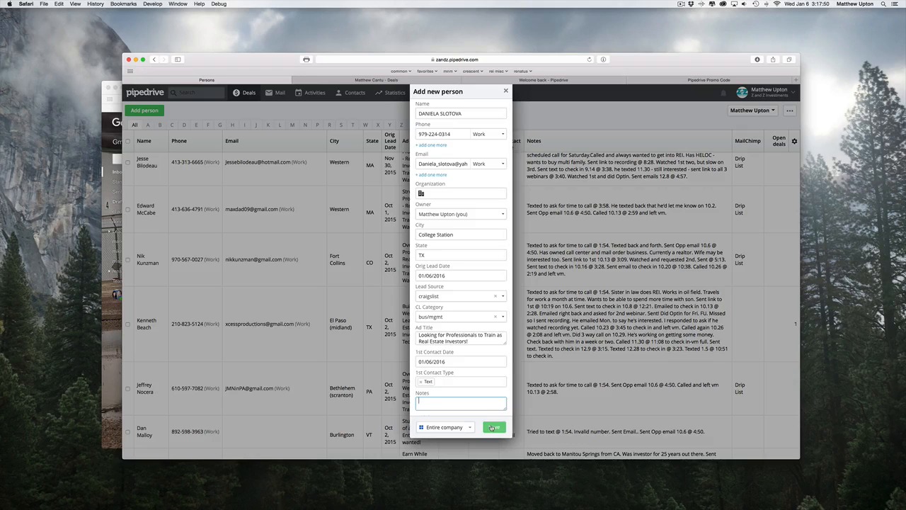
pyautogui.click(494, 428)
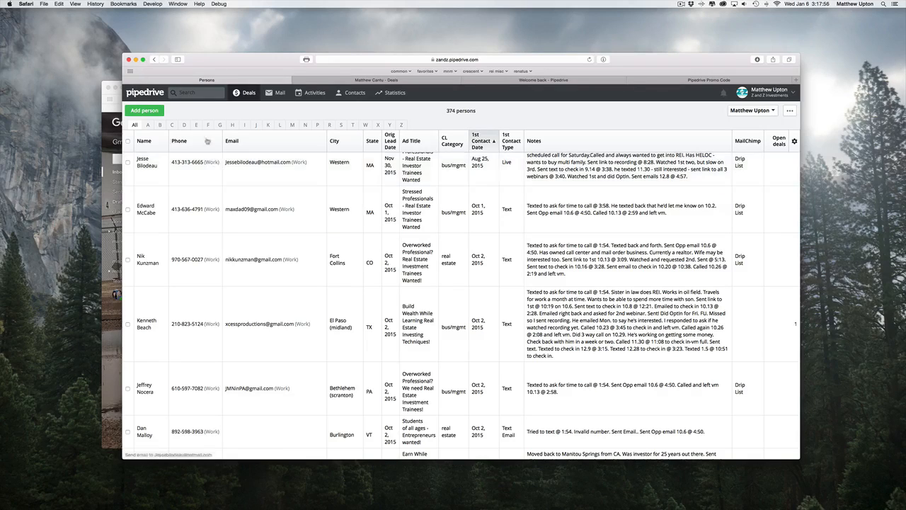
pyautogui.moveTo(178, 140)
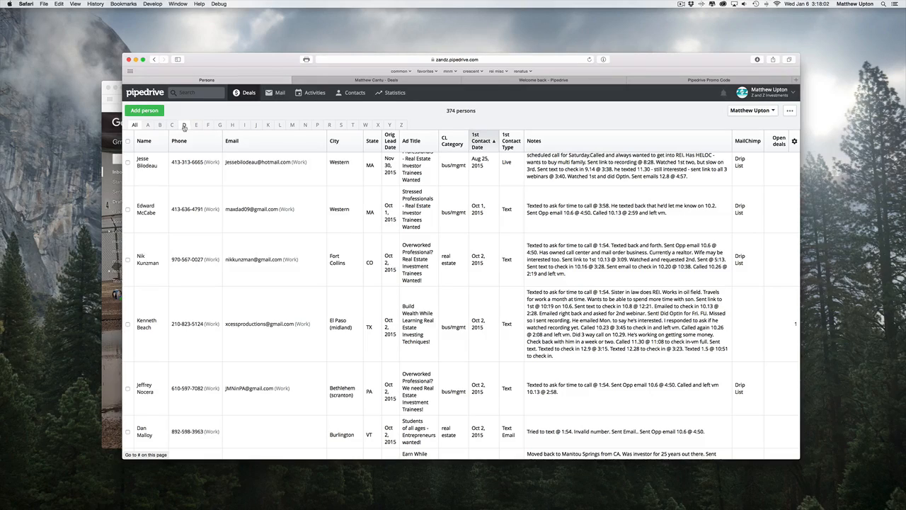
# Filter the persons list to names starting with D and search 'dan'
pyautogui.click(184, 125)
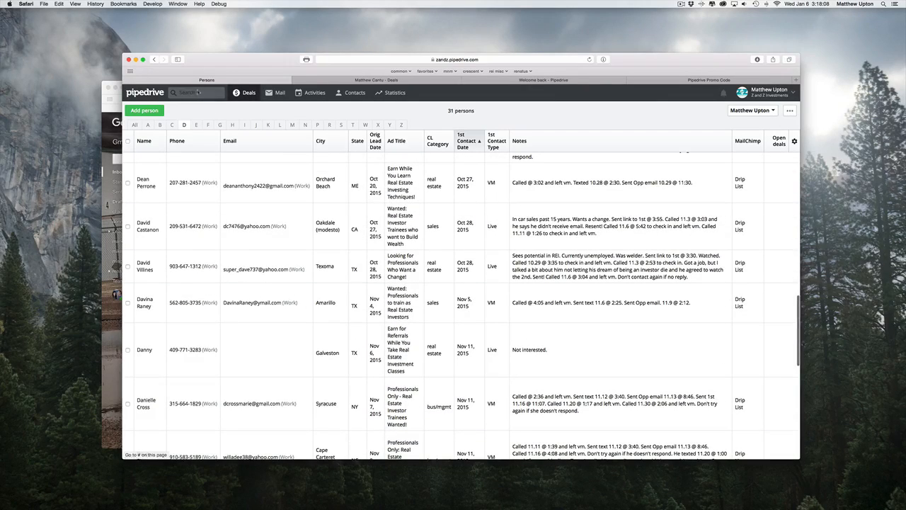
pyautogui.write('dan')
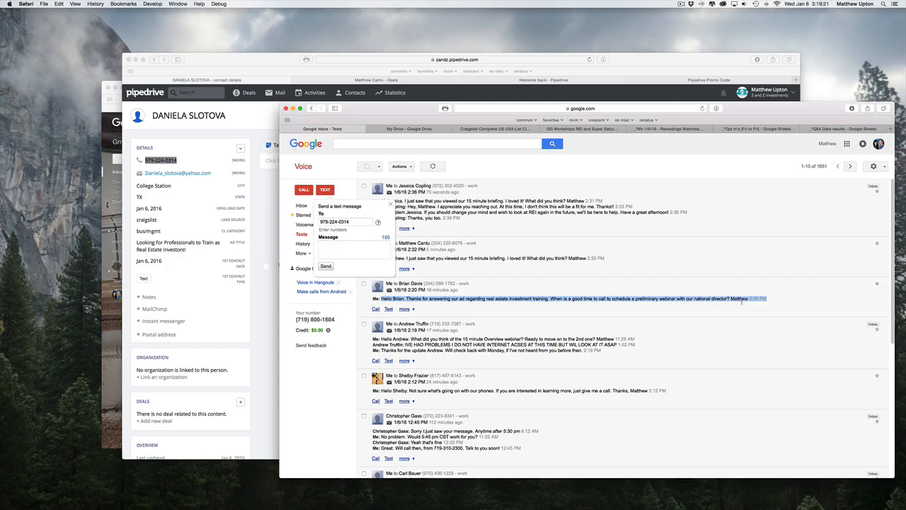
# Text Brian 'Hello Brian. Thanks for answering our ad regarding real estate investment training.' and send it
pyautogui.click(347, 246)
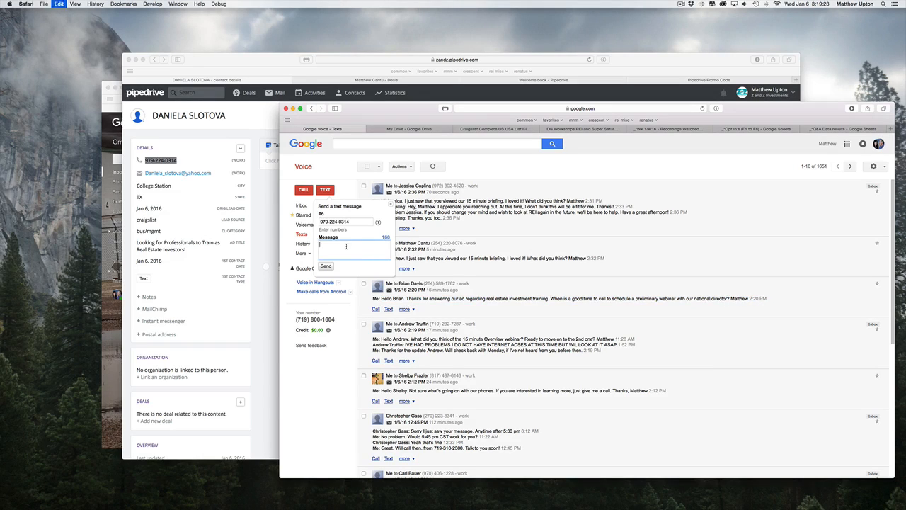
pyautogui.write('Hello Brian. Thanks for answering our ad regarding real estate investment training.')
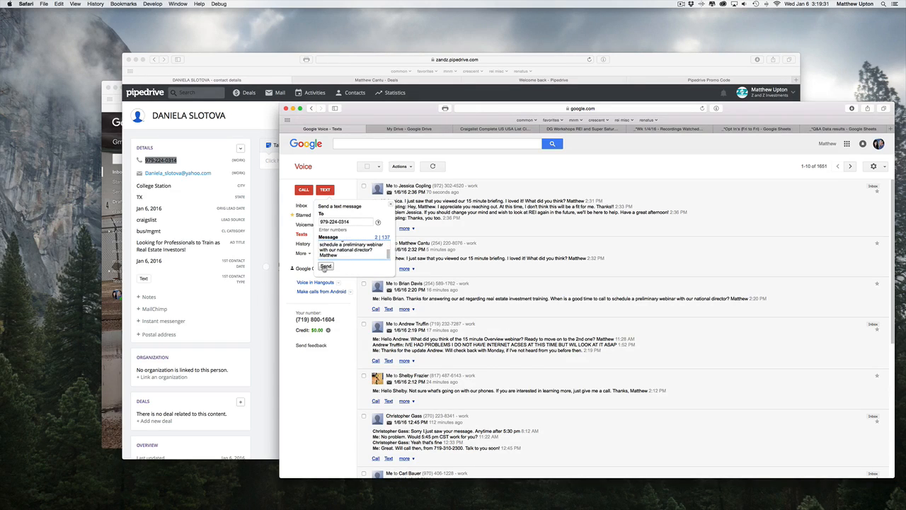
pyautogui.click(326, 266)
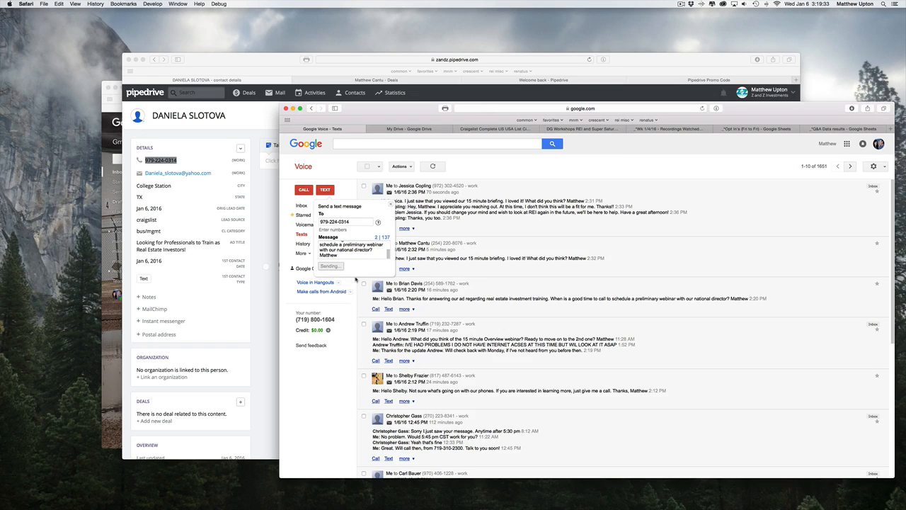
pyautogui.click(330, 267)
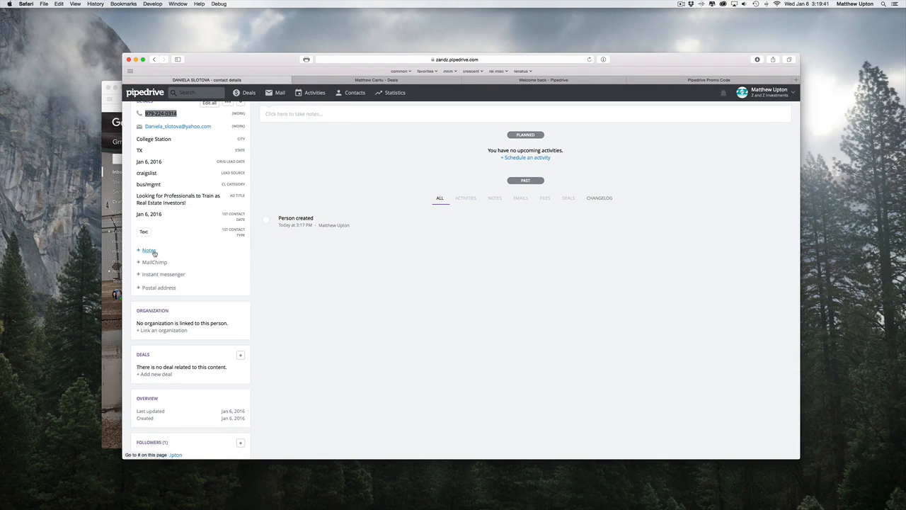
pyautogui.write('Sent t')
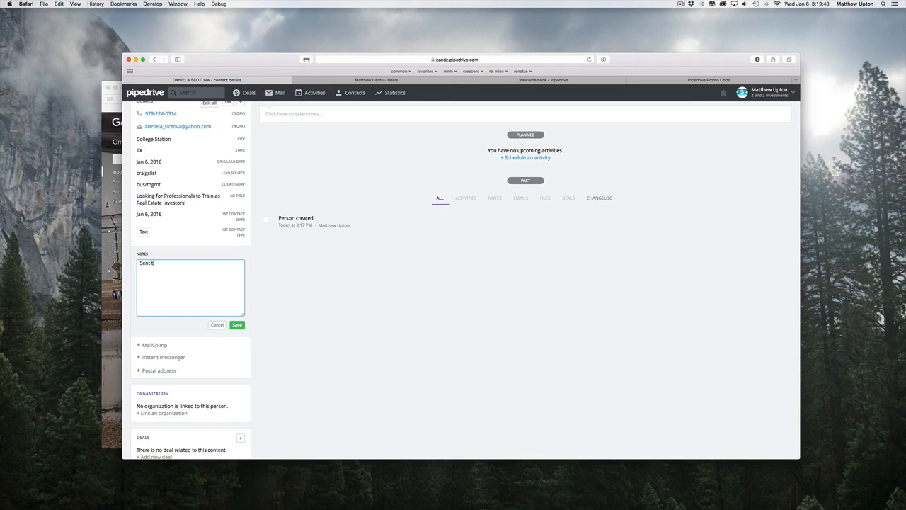
pyautogui.write('ext @')
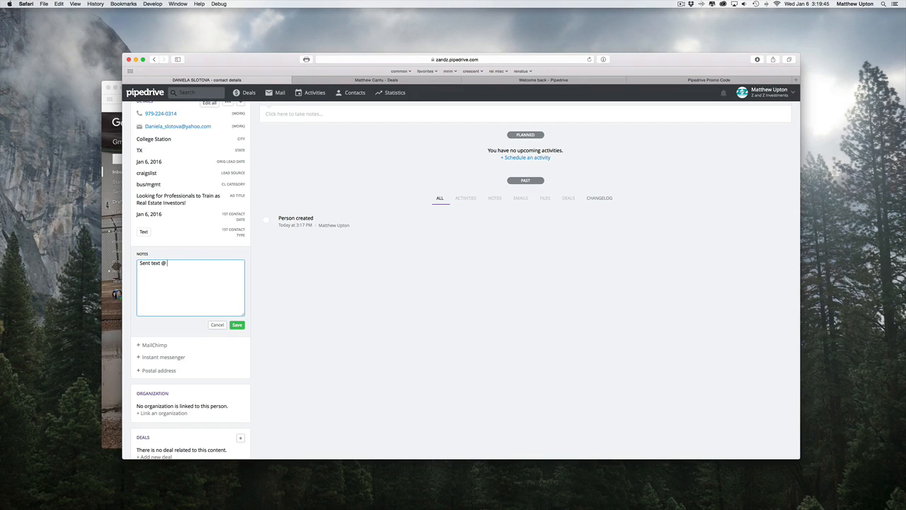
pyautogui.write('3:19.')
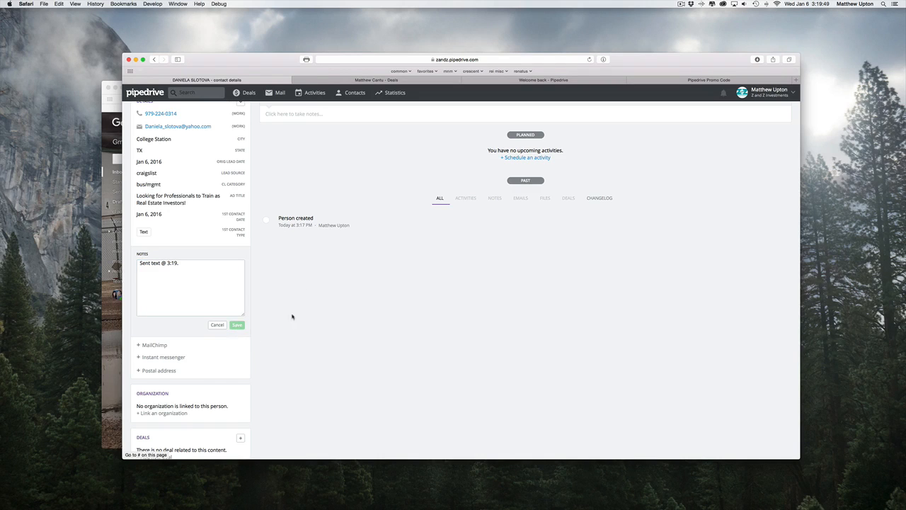
pyautogui.click(238, 324)
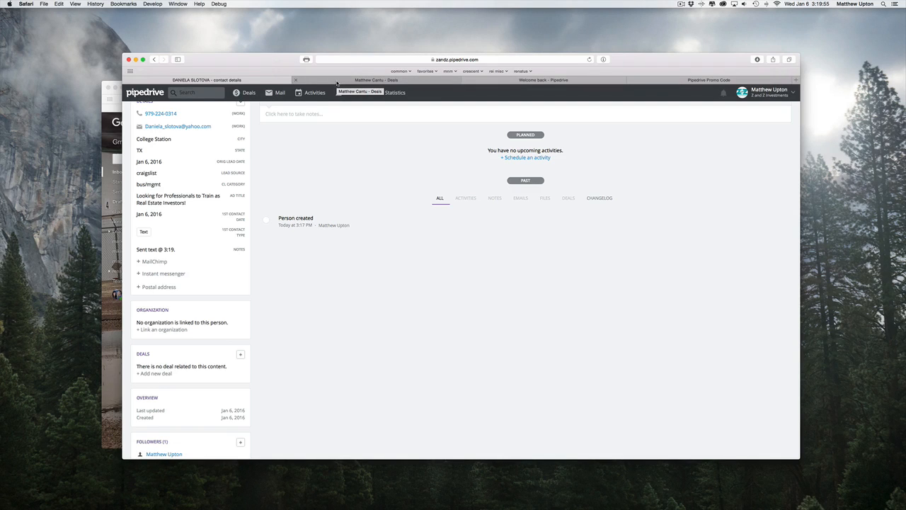
pyautogui.click(249, 92)
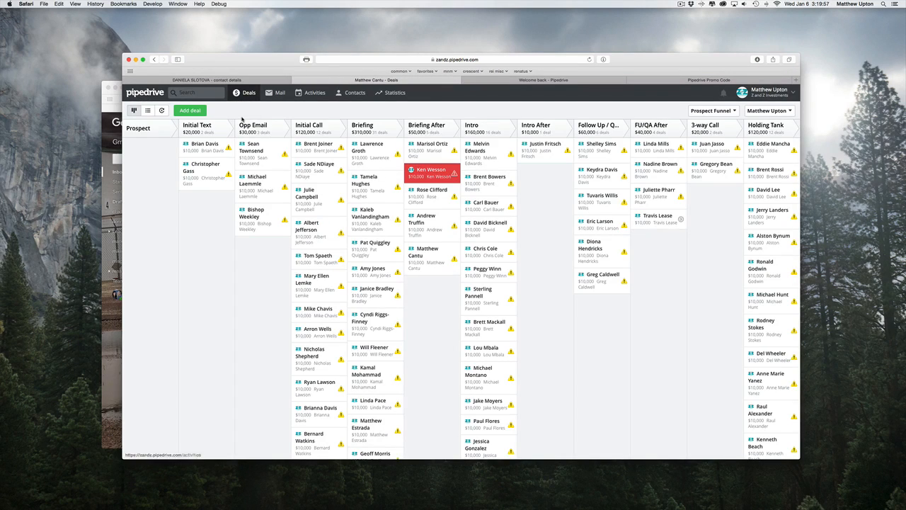
pyautogui.moveTo(189, 110)
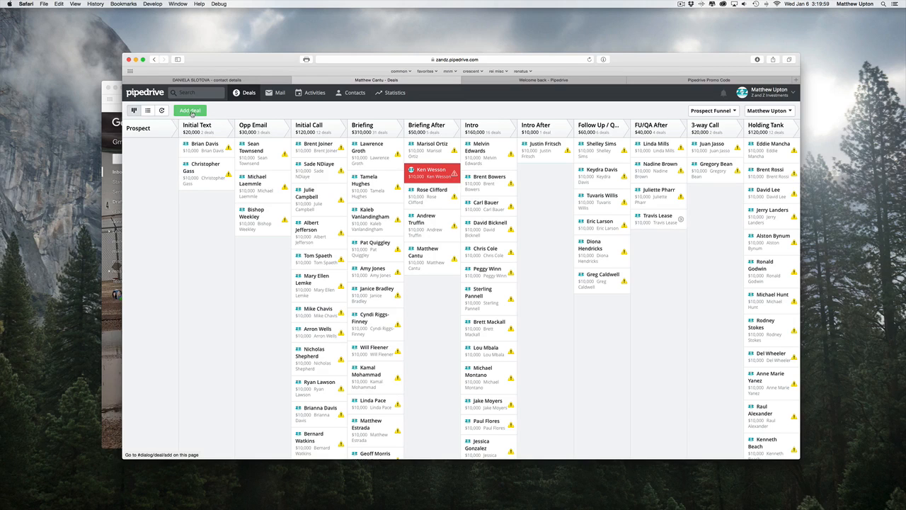
pyautogui.click(190, 111)
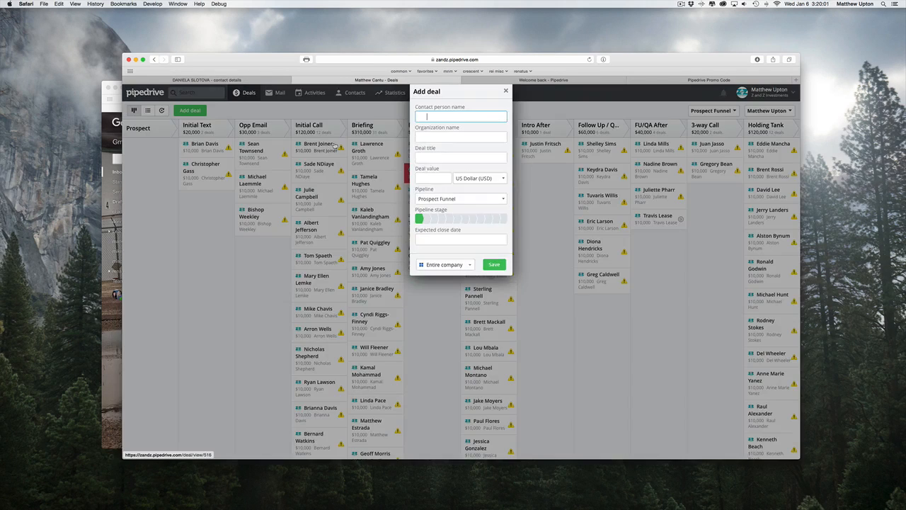
pyautogui.write('Daniel')
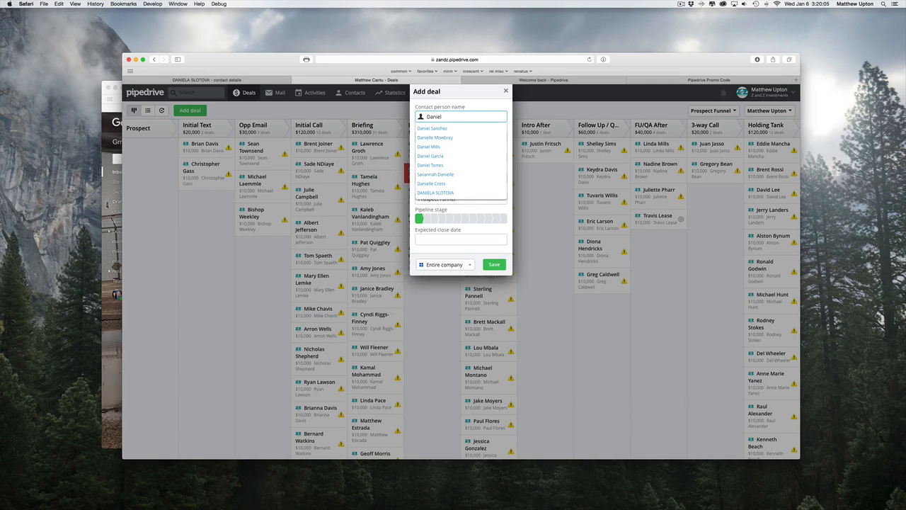
pyautogui.click(436, 193)
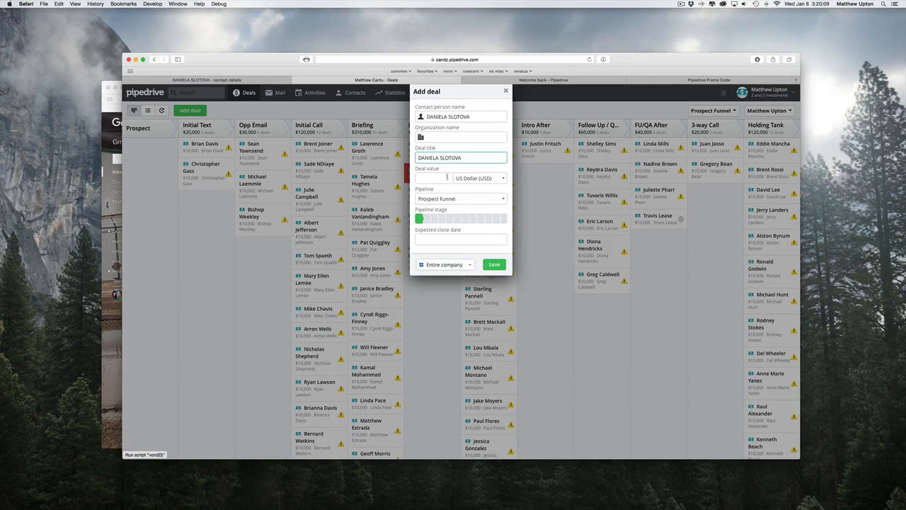
pyautogui.write('10000')
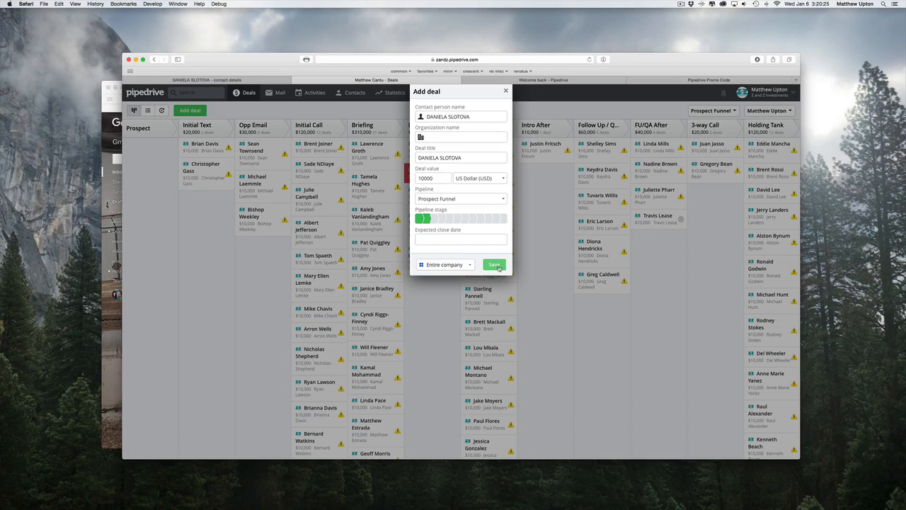
pyautogui.click(494, 264)
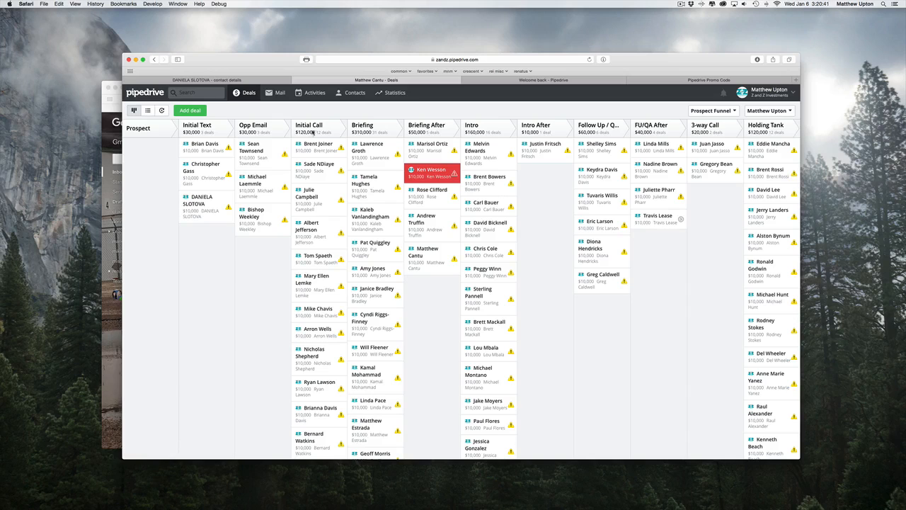
pyautogui.moveTo(317, 146)
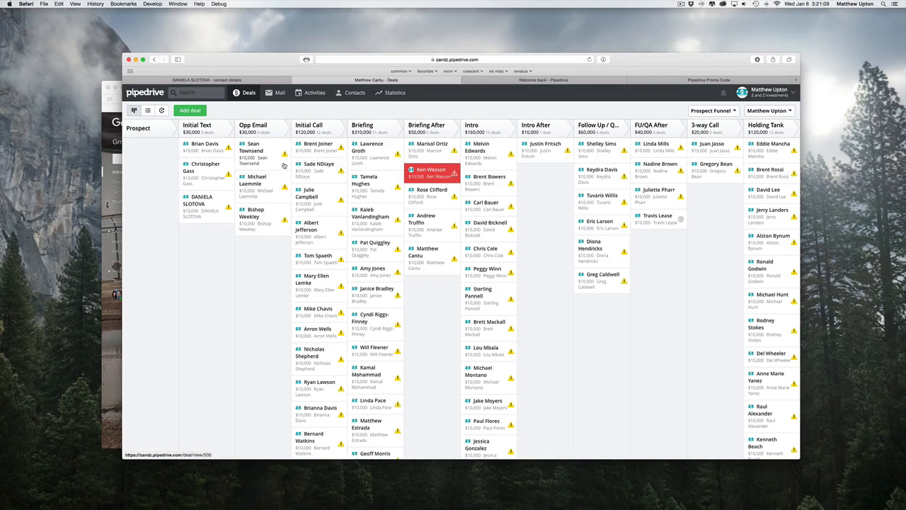
pyautogui.moveTo(324, 172)
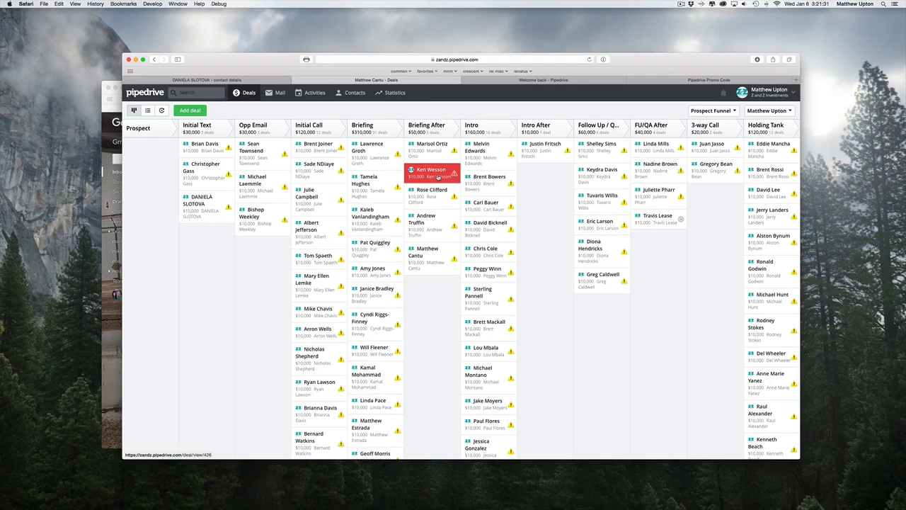
pyautogui.click(430, 173)
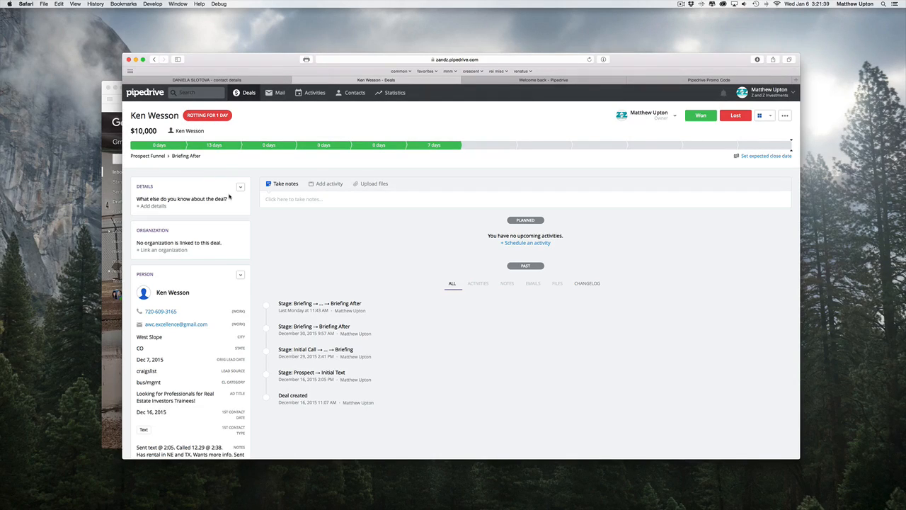
pyautogui.scroll(-3)
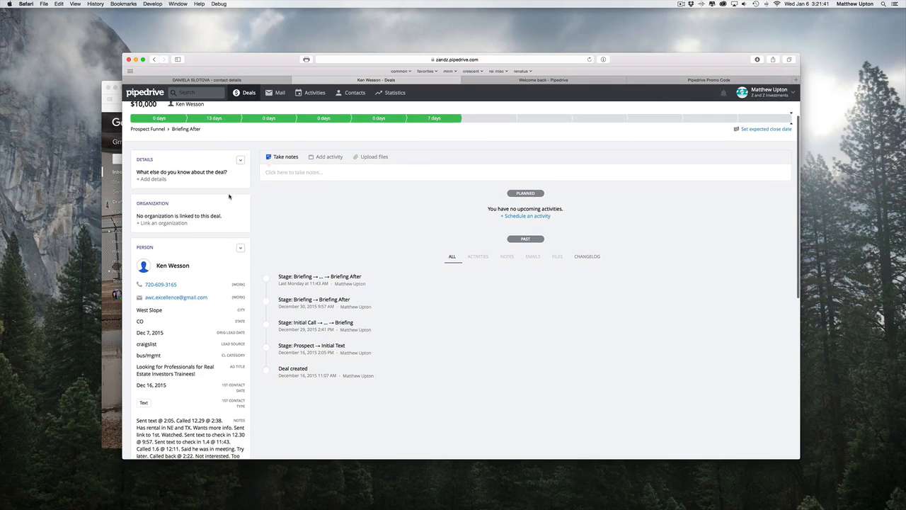
pyautogui.scroll(3)
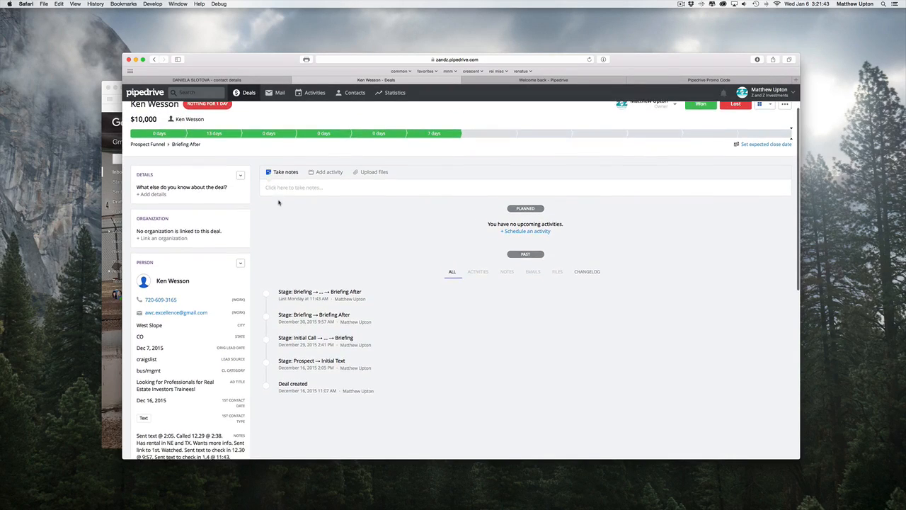
pyautogui.scroll(-3)
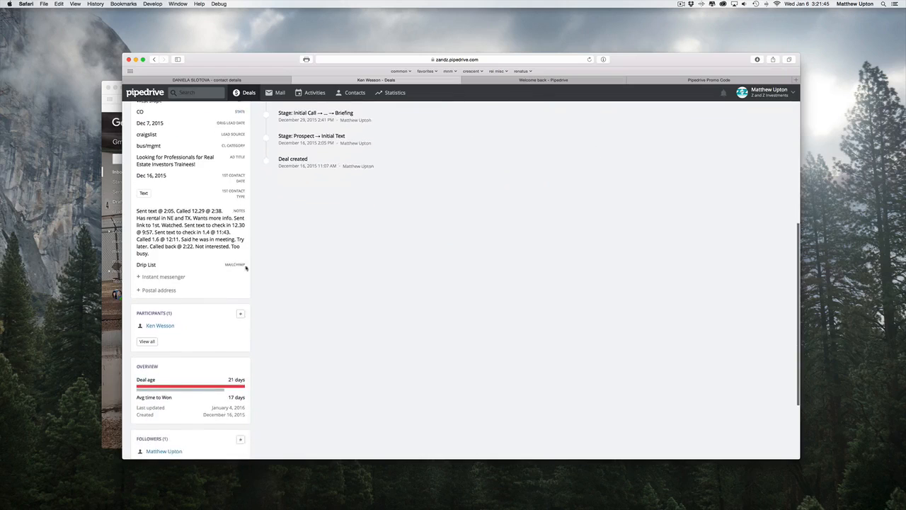
pyautogui.scroll(-3)
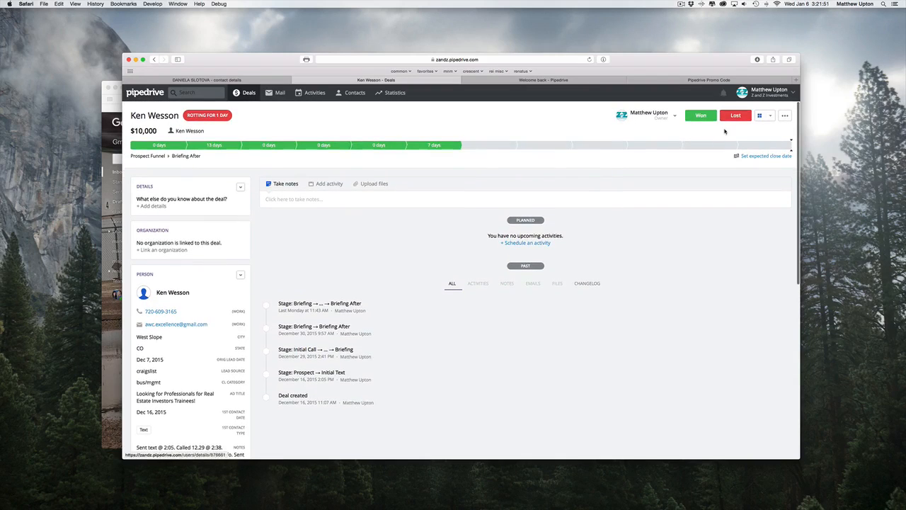
pyautogui.click(736, 116)
pyautogui.write('Not interested. Too busy ')
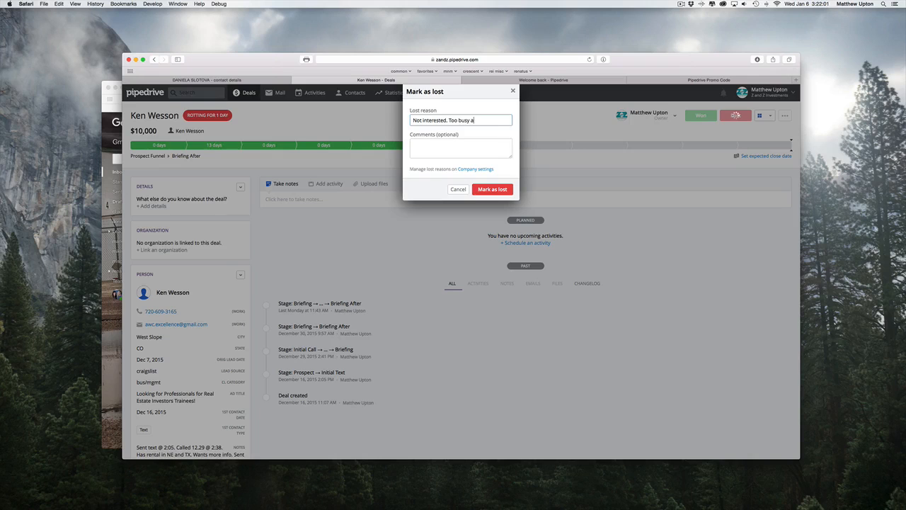
pyautogui.write('at this time.')
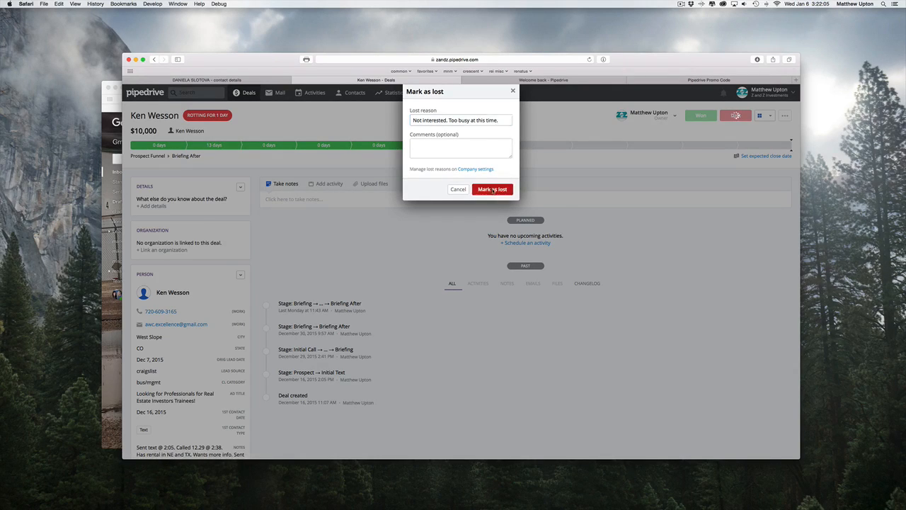
pyautogui.click(492, 190)
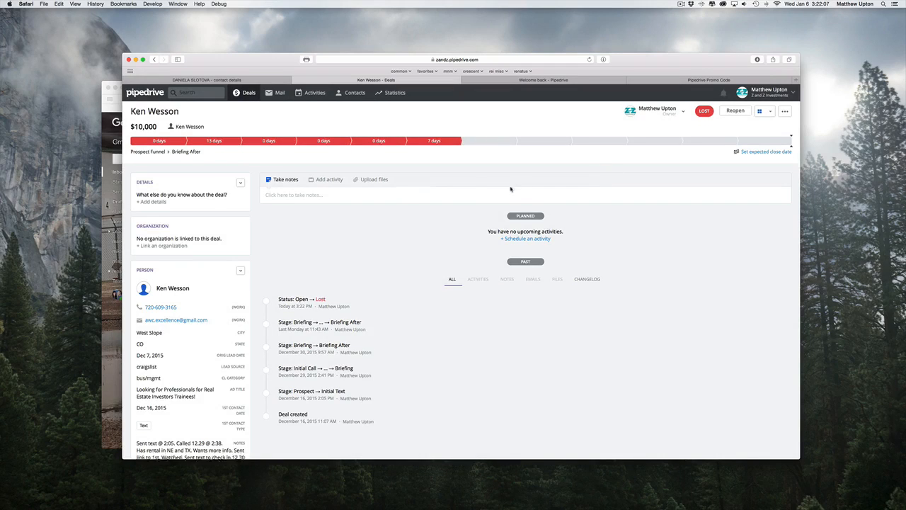
pyautogui.scroll(-3)
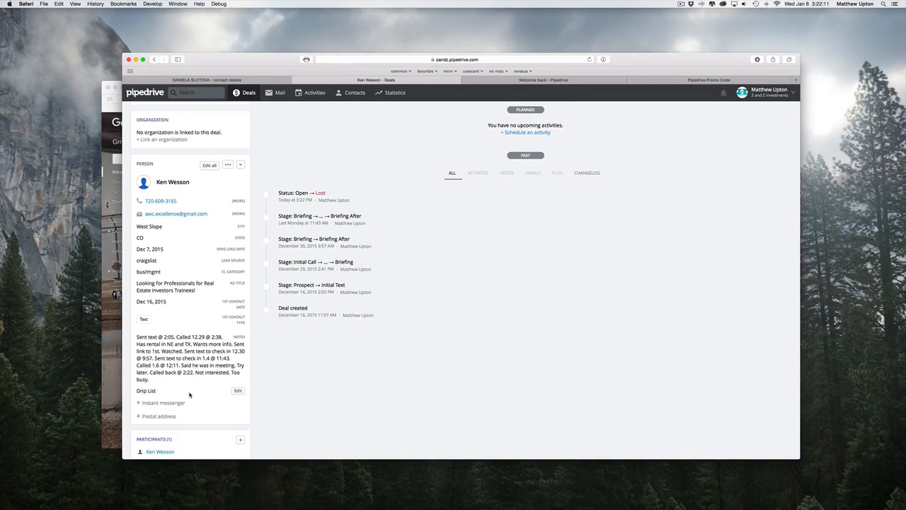
pyautogui.click(238, 391)
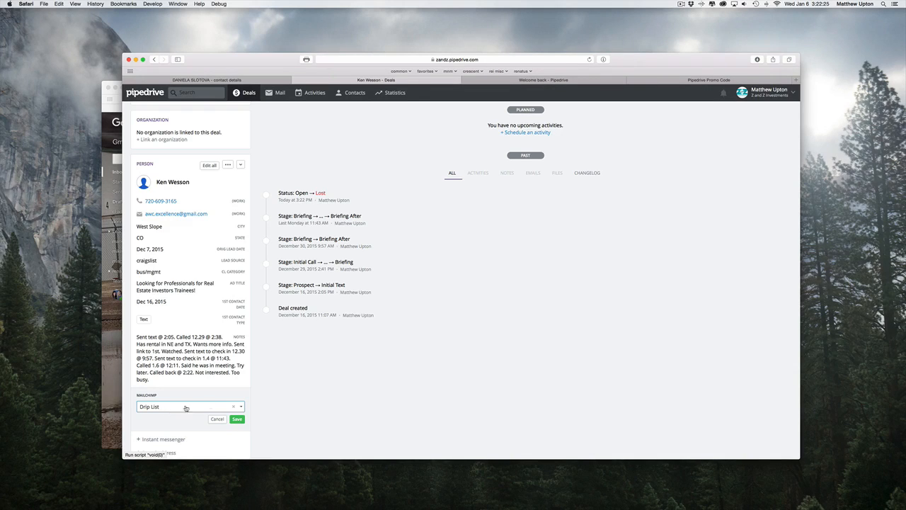
pyautogui.click(238, 419)
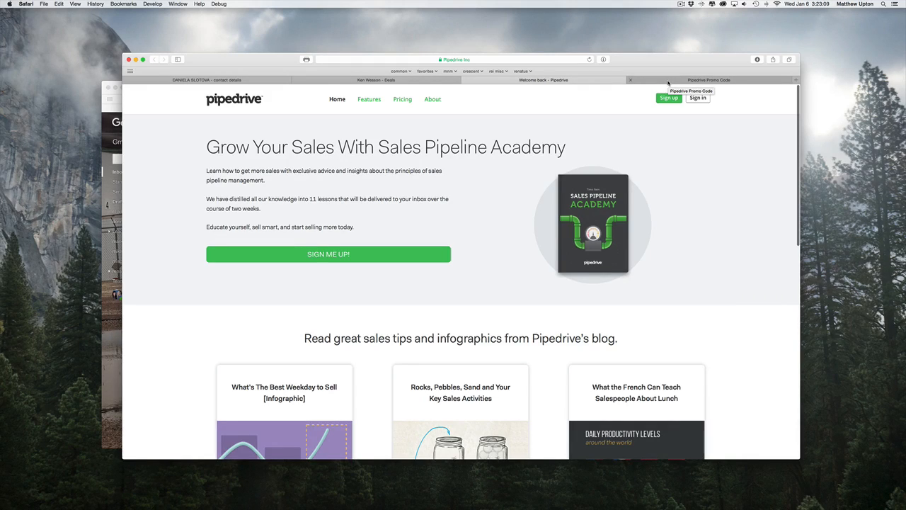
# Switch to the Pipedrive Promo Code page showing the 45-day free trial code
pyautogui.click(708, 80)
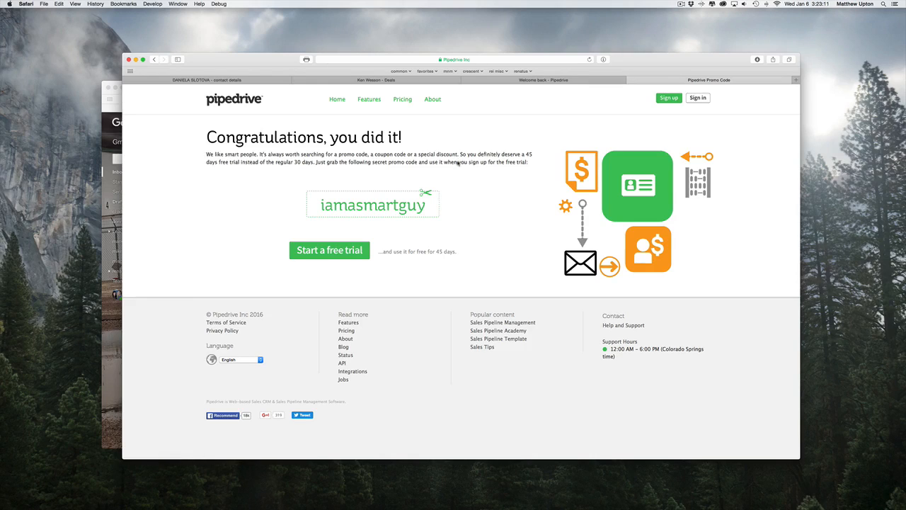